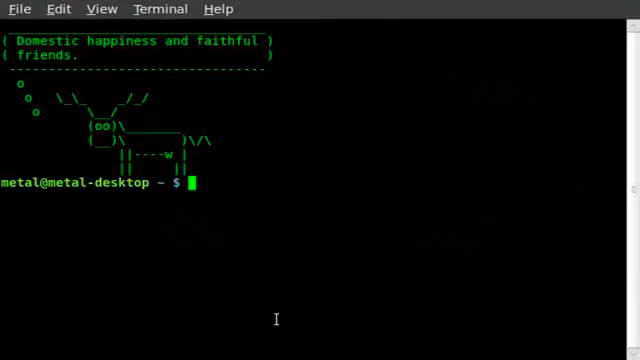
mouse_move(412, 274)
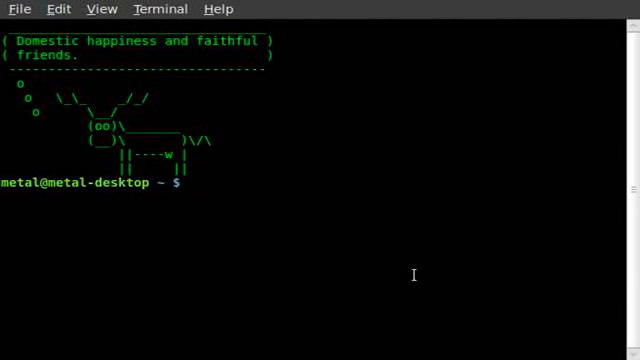
Enter the command 'sudo aptitude install cmatrix' at the shell prompt
text(sudo)
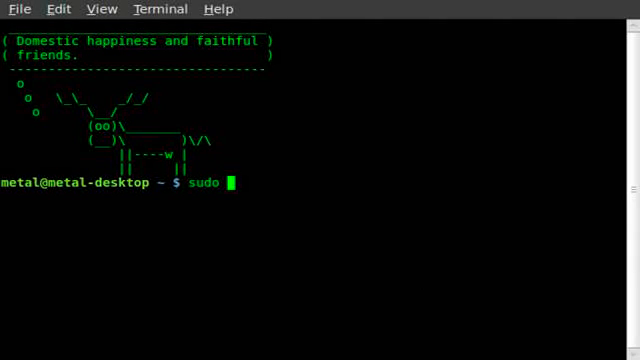
text(aptitude in)
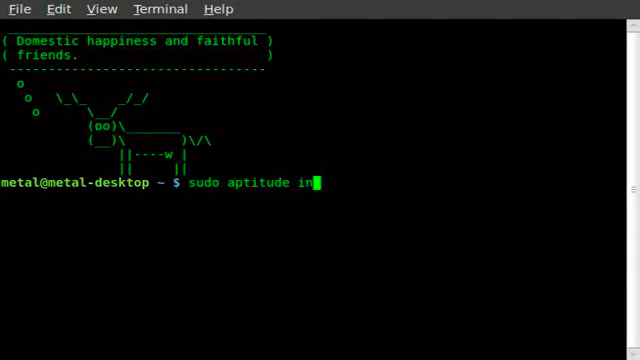
text(stall c)
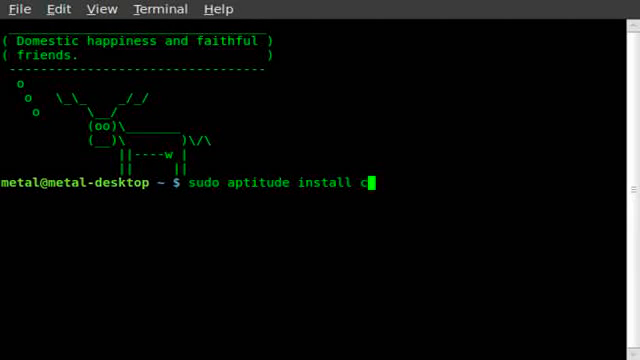
text(matrix)
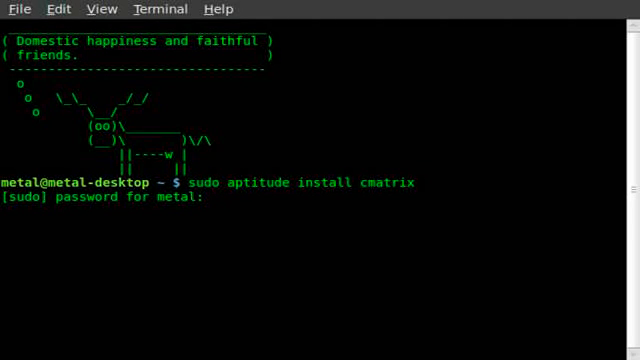
Authorise the install with the sudo password, then run 'cmatrix' to start the green character rain
key(Return)
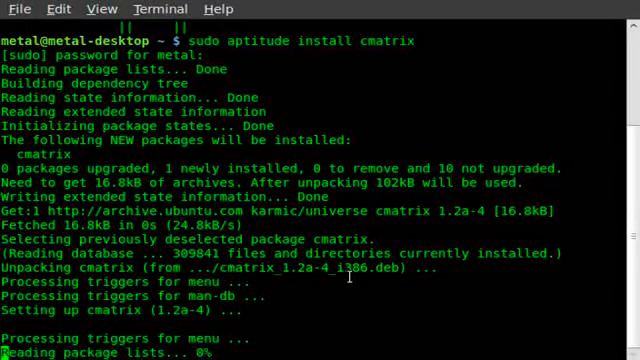
scroll(down, 3)
text(cm)
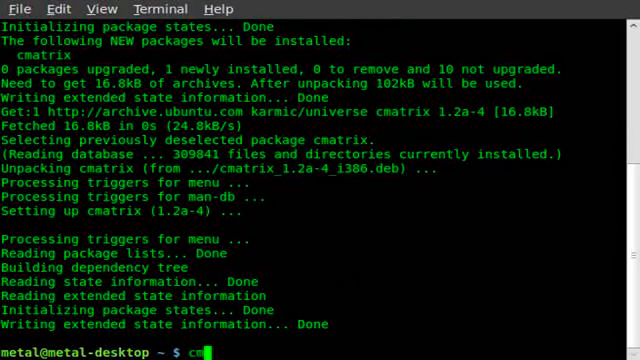
text(atrix)
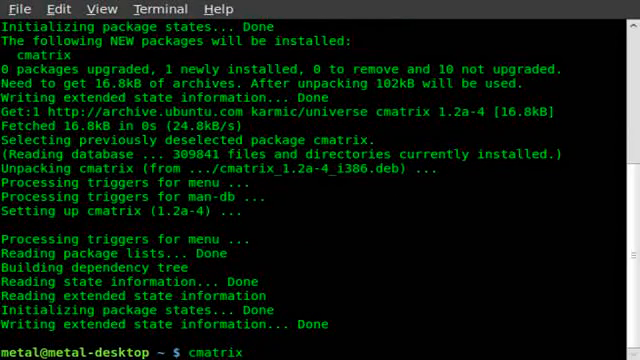
key(Return)
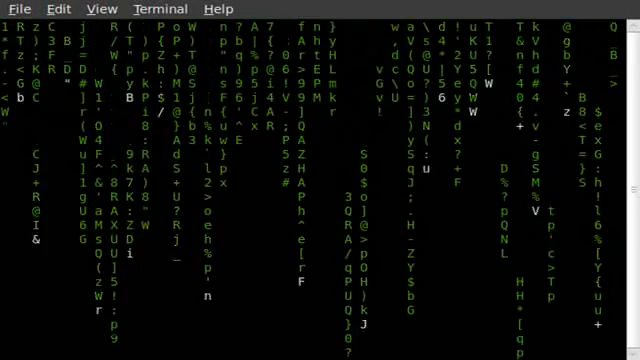